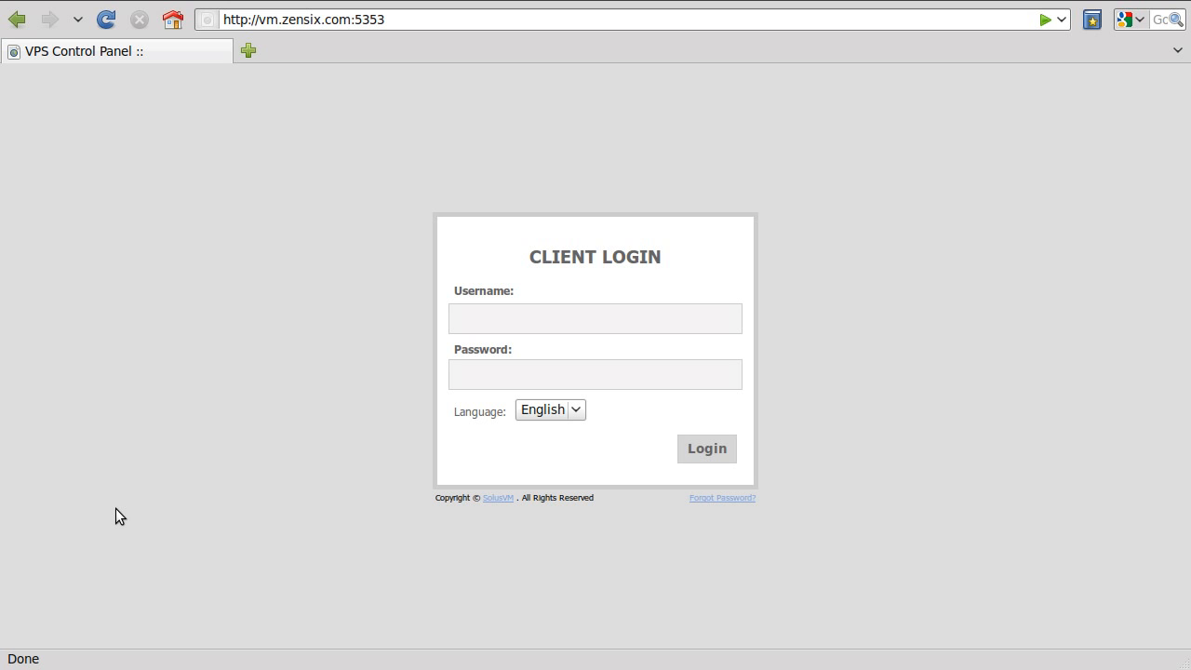
pyautogui.moveTo(557, 312)
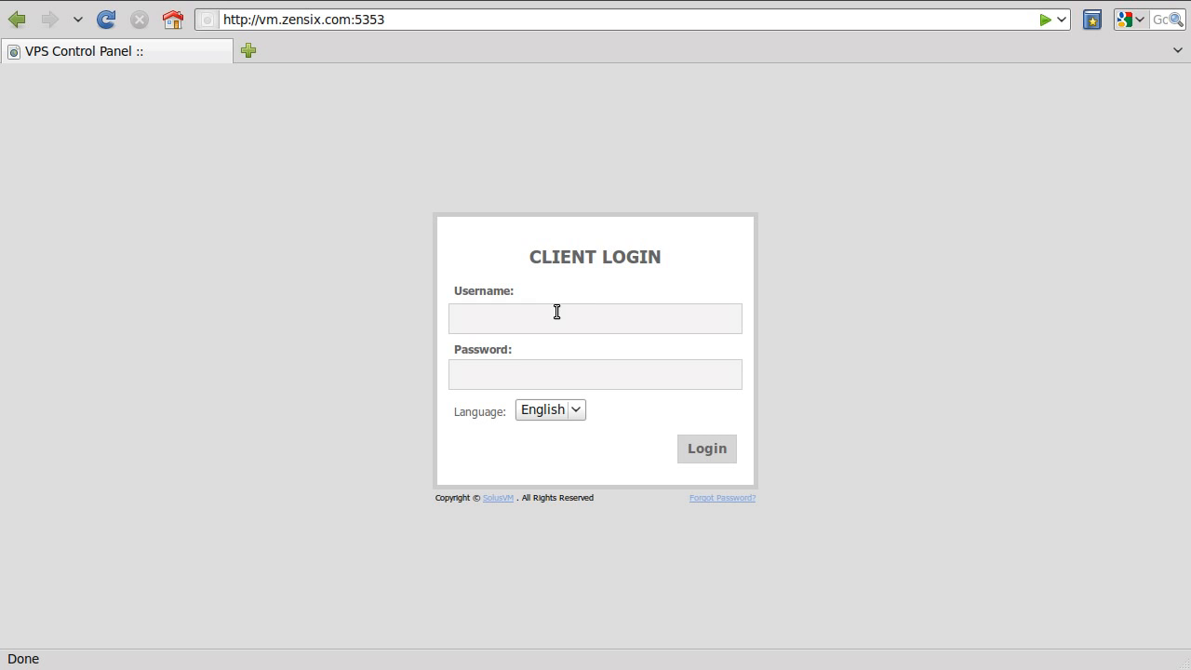
pyautogui.click(594, 318)
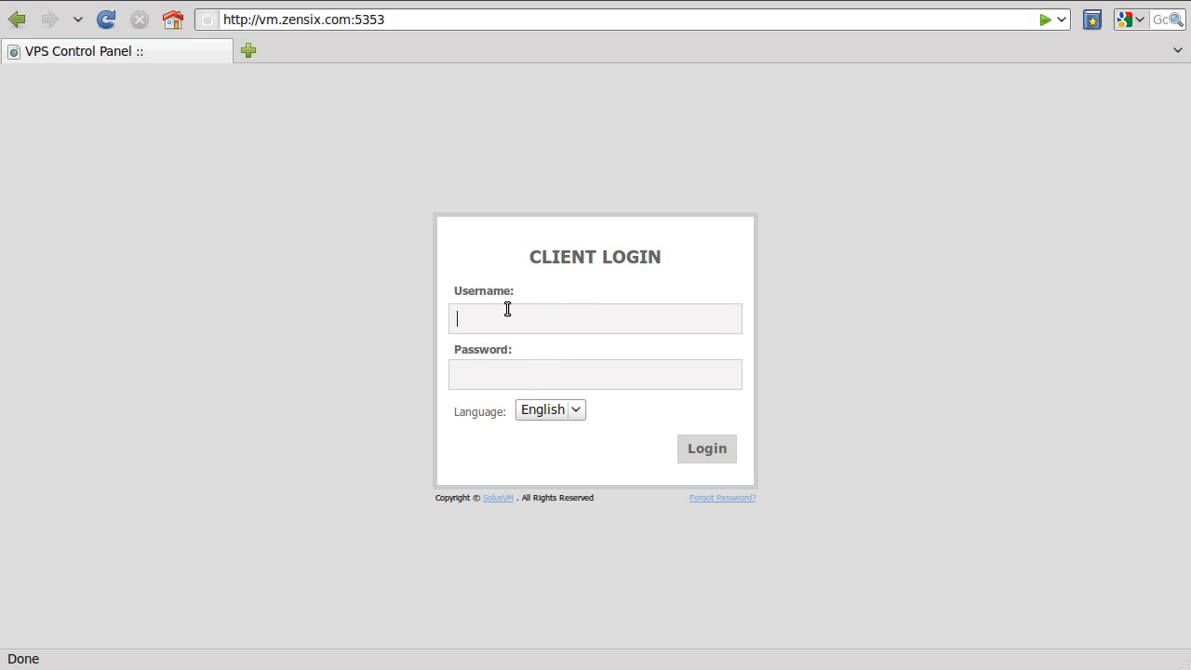
pyautogui.write('subigo')
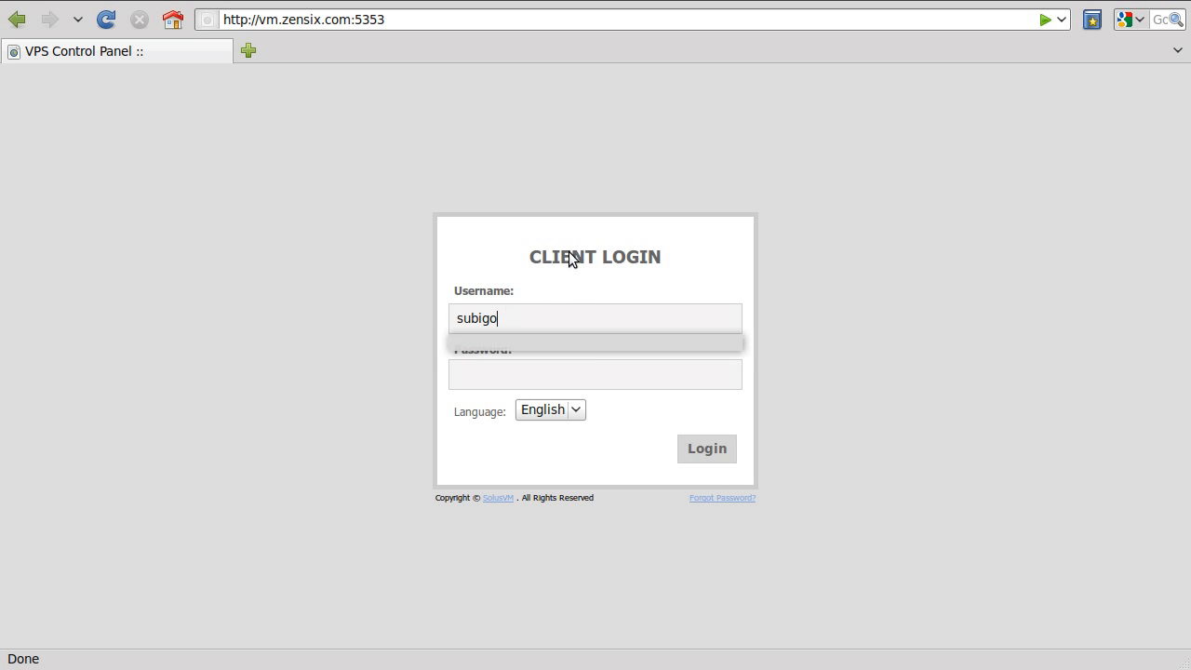
pyautogui.click(706, 449)
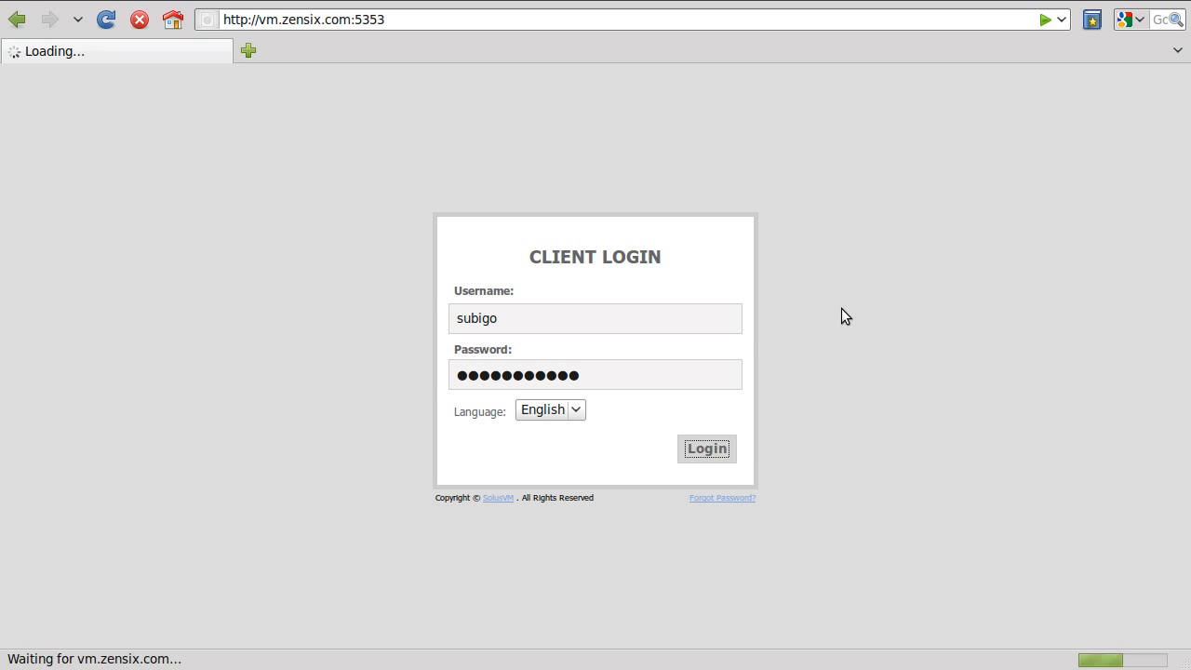
pyautogui.click(706, 449)
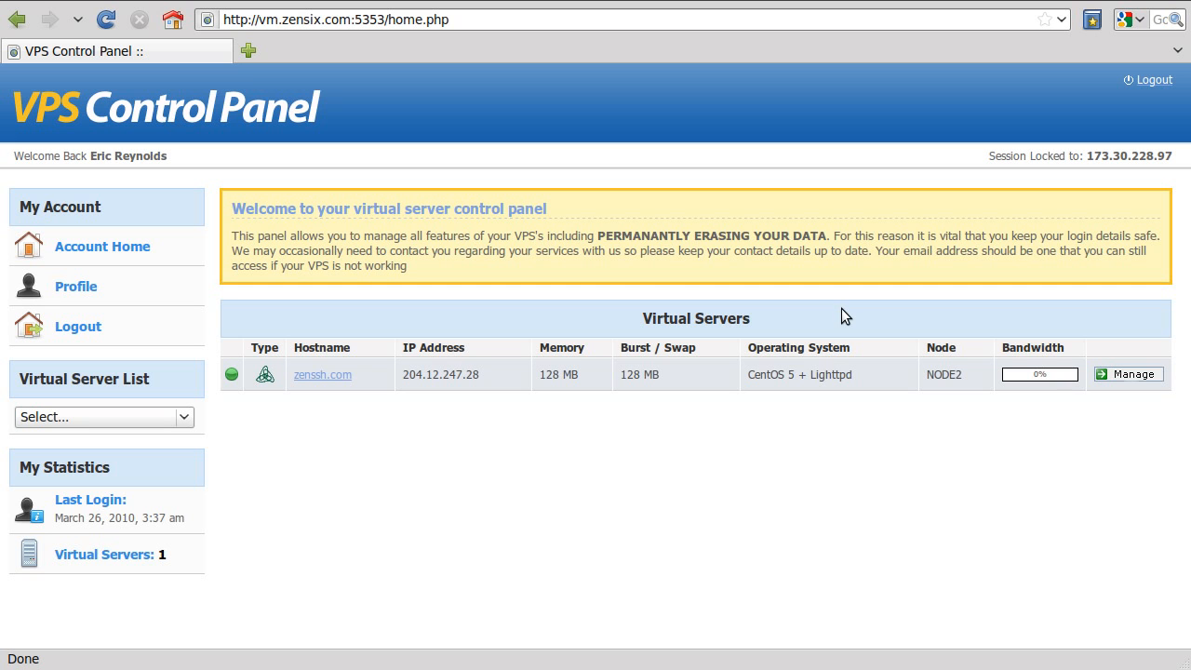
pyautogui.moveTo(521, 432)
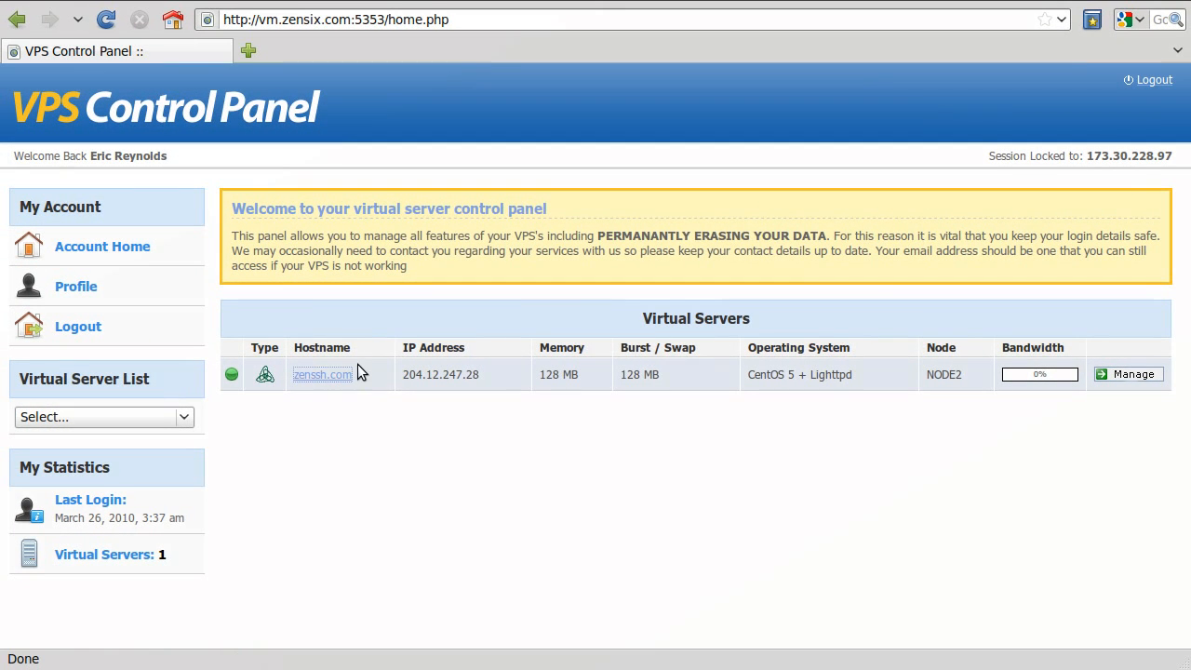
# Open the zenssh.com virtual server's management page from the Virtual Servers table
pyautogui.click(1128, 373)
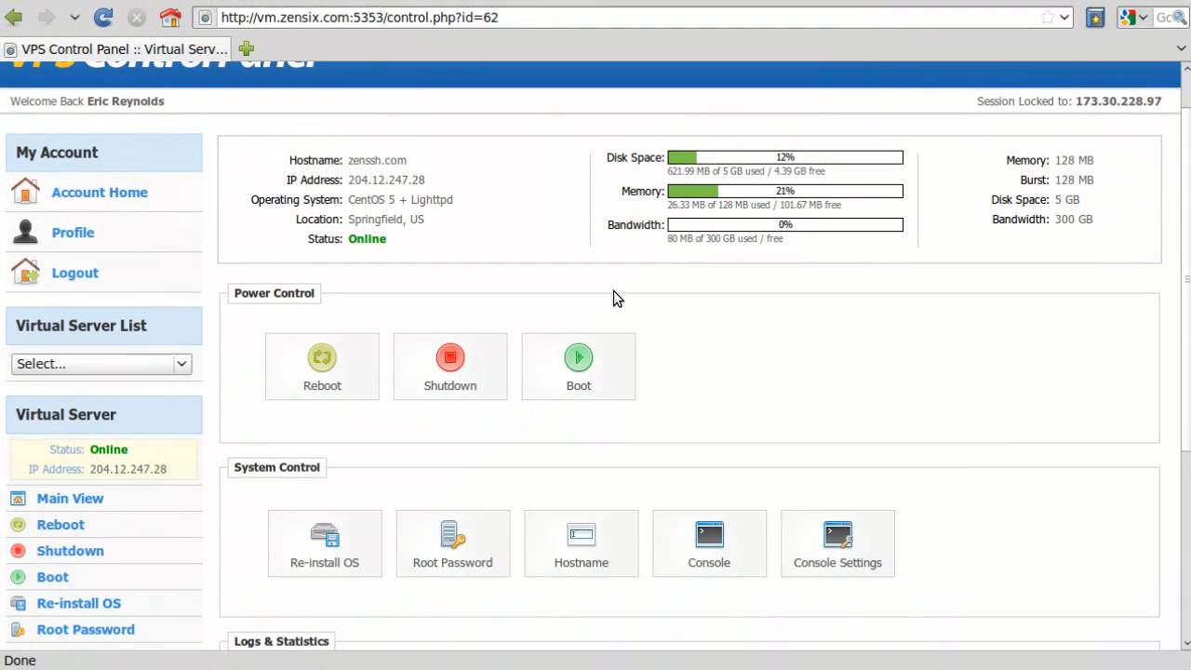
pyautogui.moveTo(350, 360)
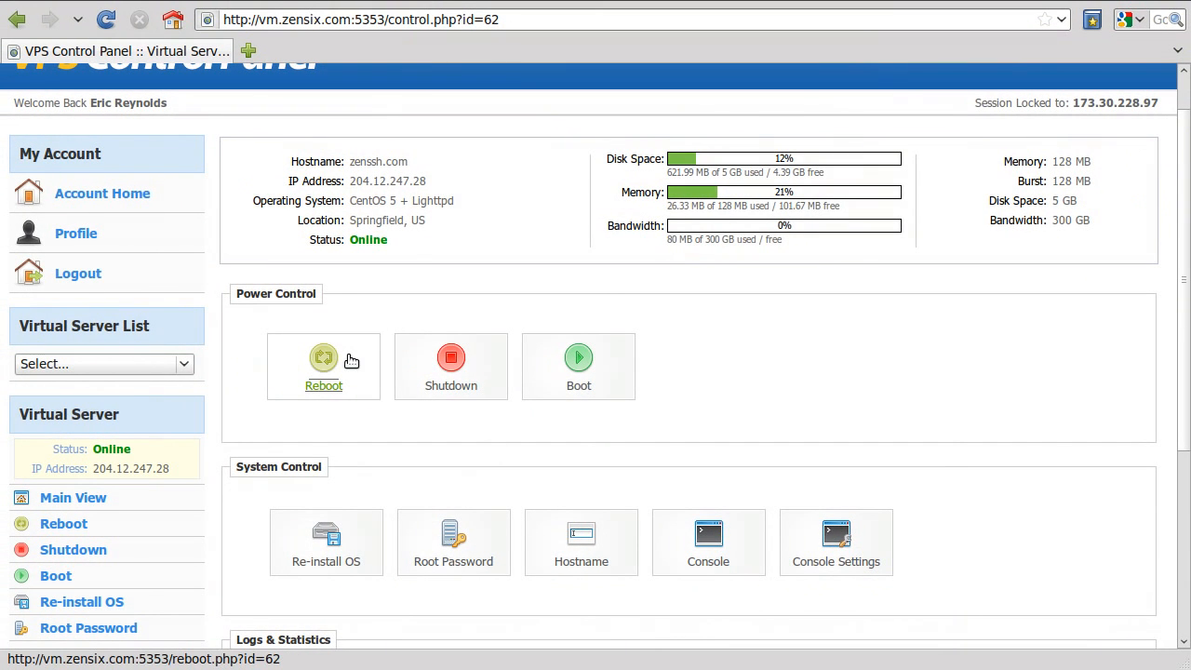
pyautogui.moveTo(578, 363)
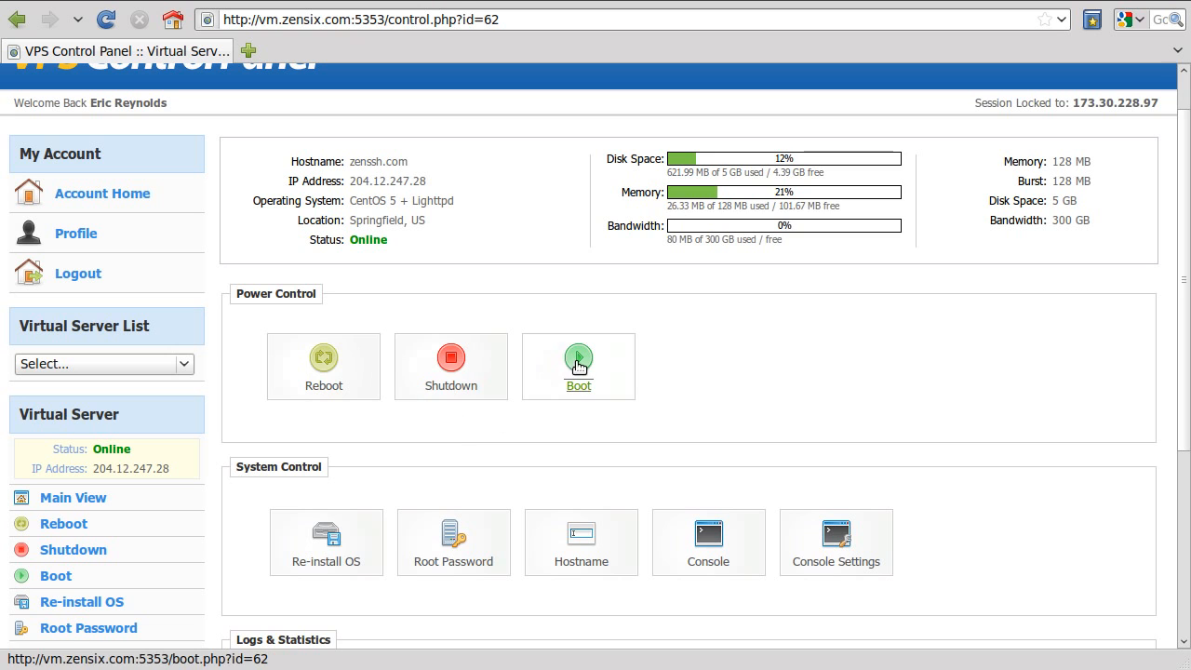
# Bring up the Re-install OS choices from the System Control section
pyautogui.scroll(-3)
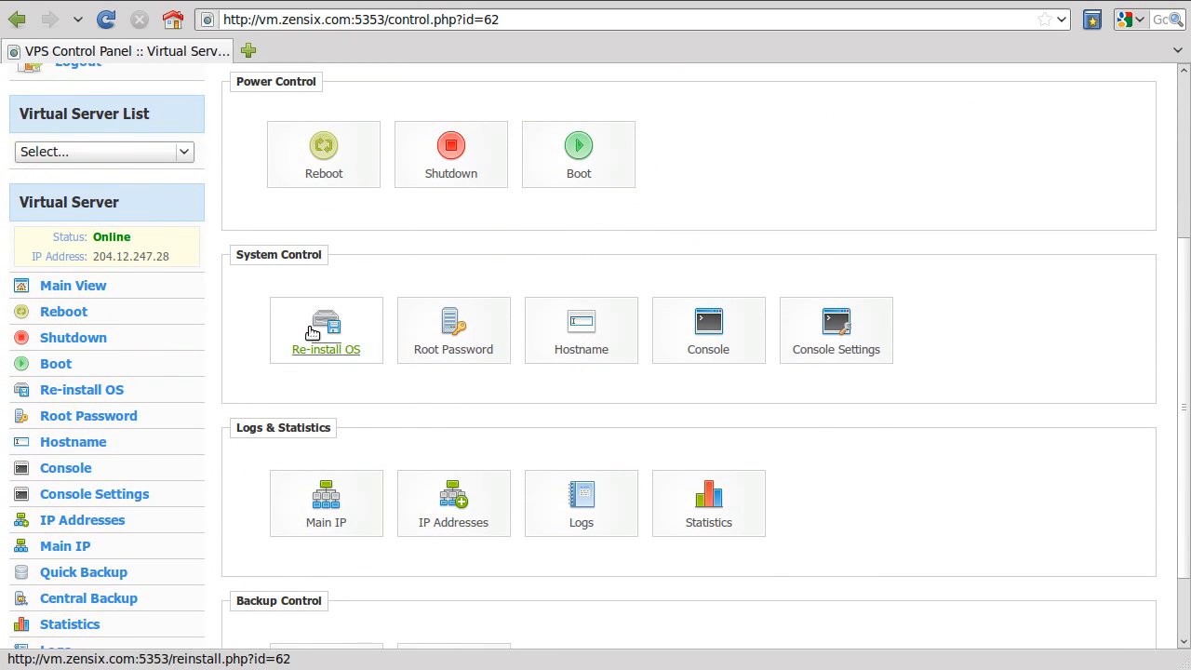
pyautogui.click(326, 330)
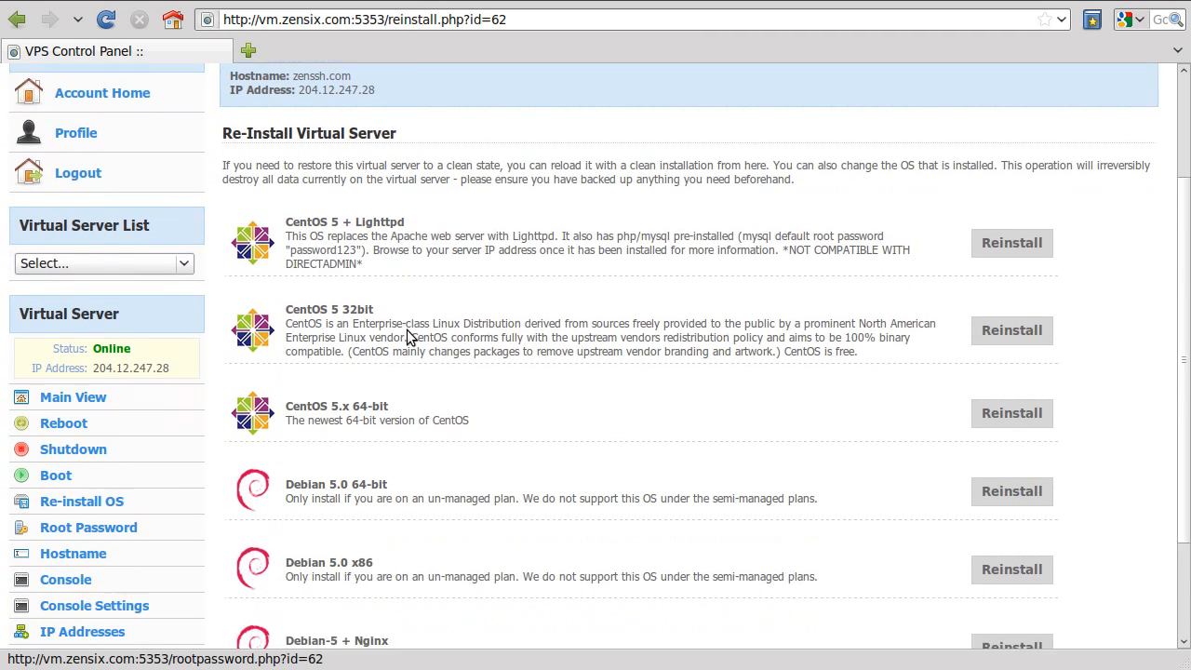
# Look over the Re-Install Virtual Server page, then go back to the management page
pyautogui.scroll(-3)
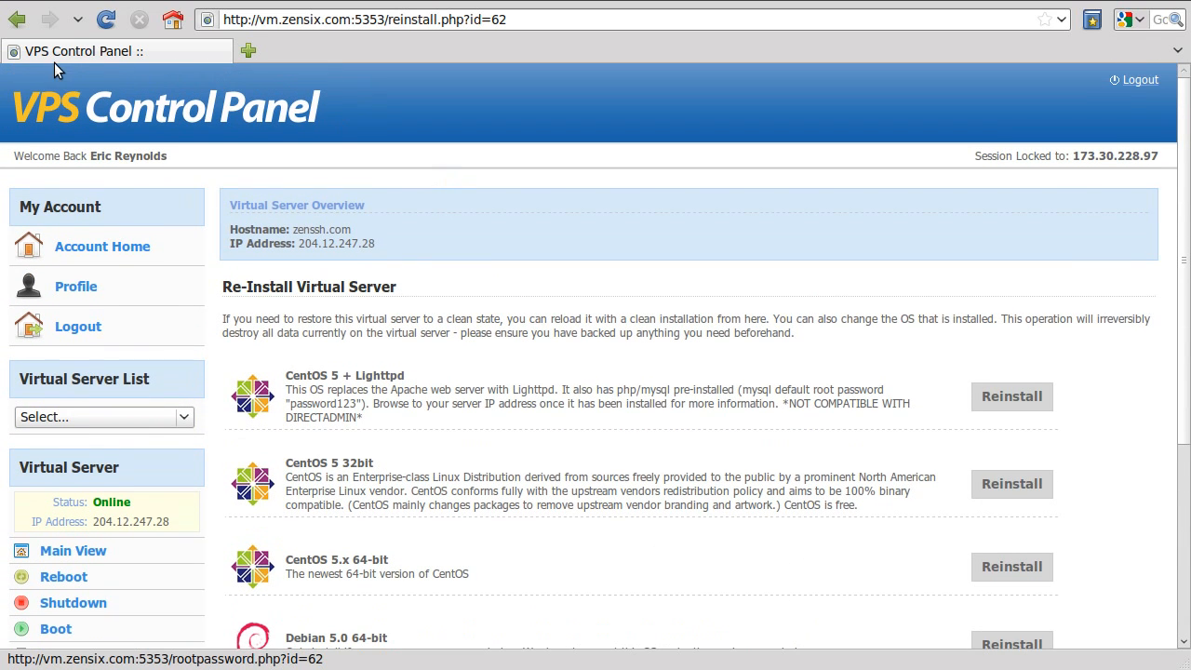
pyautogui.moveTo(18, 20)
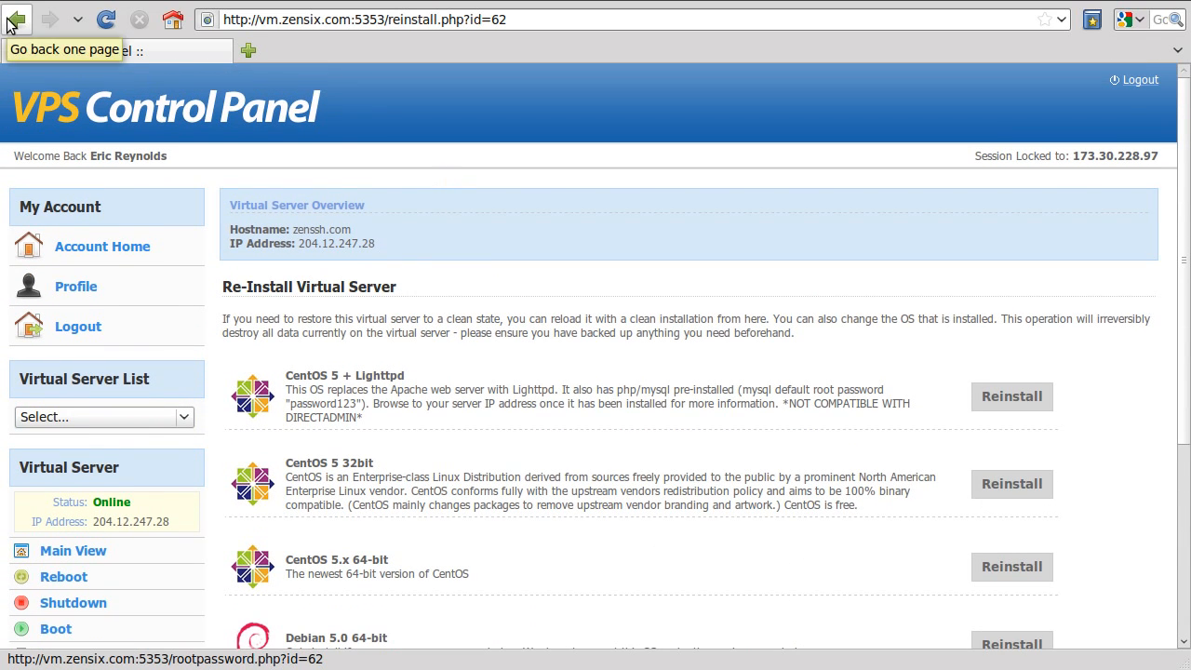
pyautogui.click(20, 21)
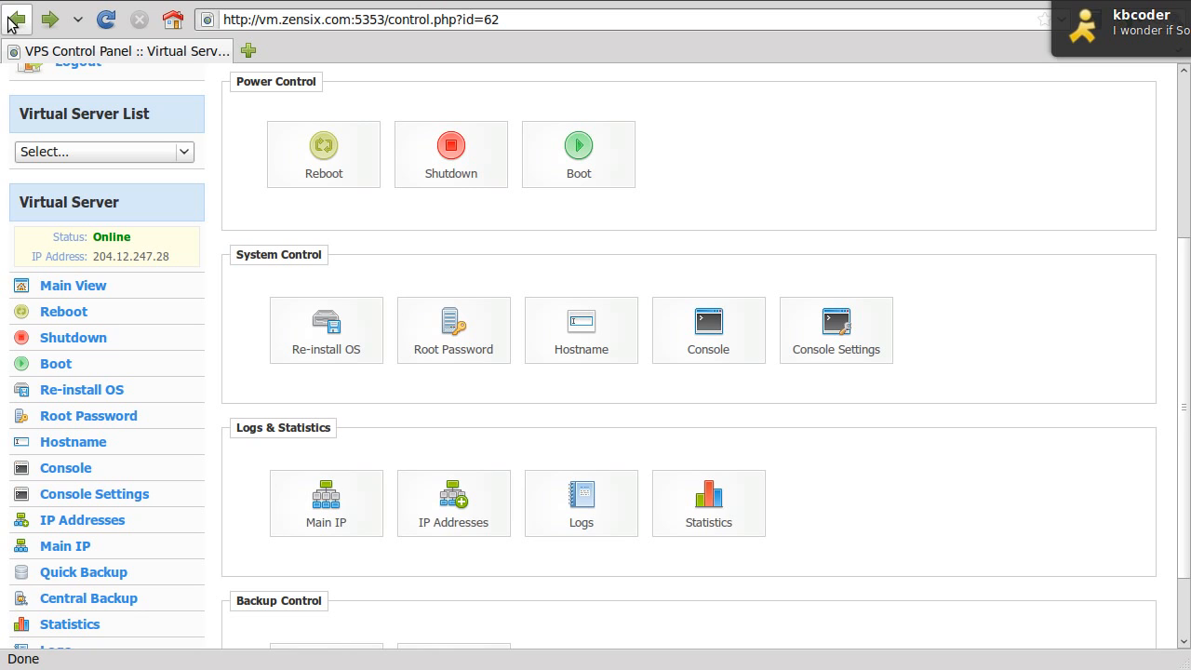
pyautogui.moveTo(464, 357)
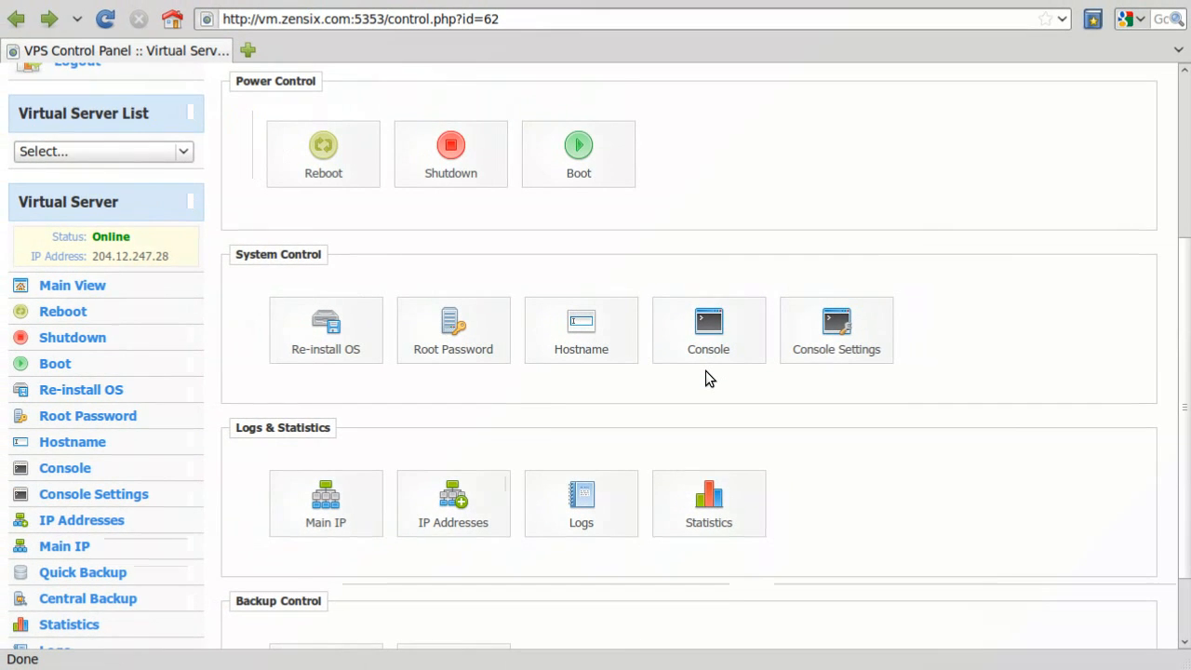
pyautogui.scroll(-3)
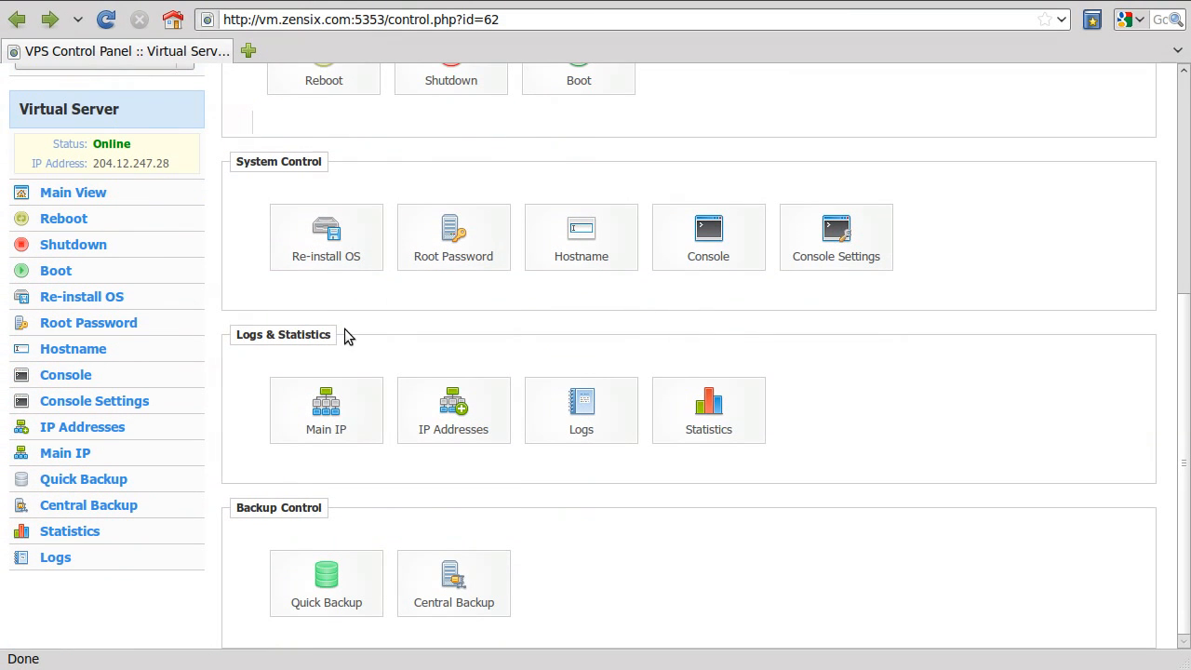
pyautogui.moveTo(325, 410)
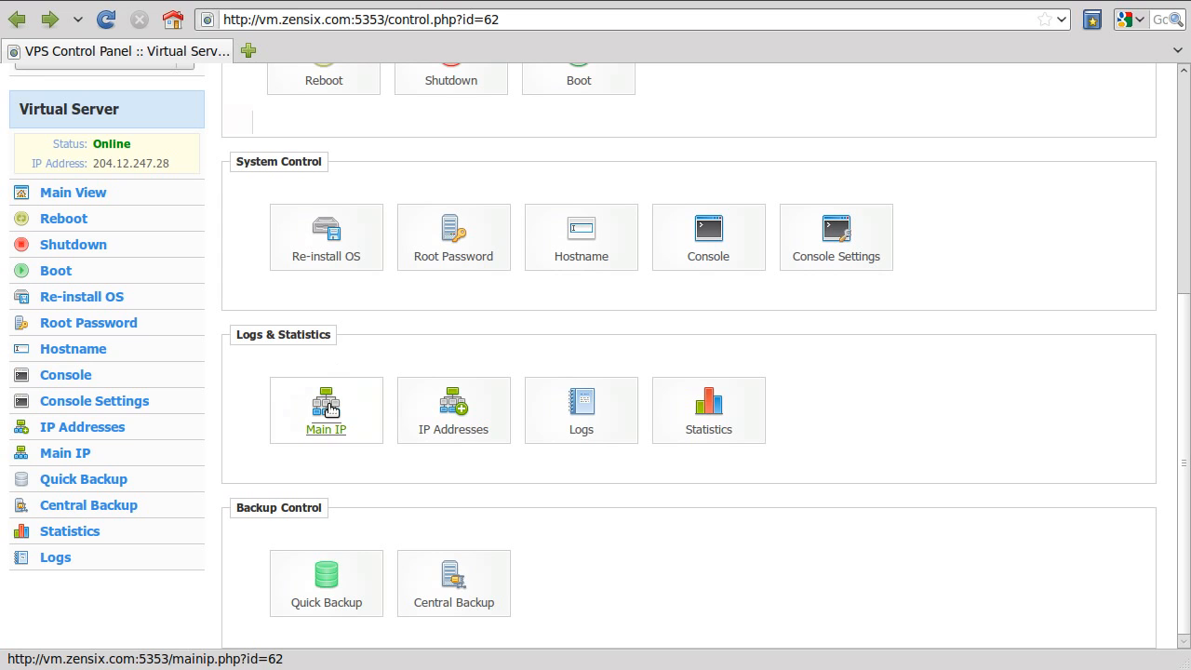
pyautogui.moveTo(460, 402)
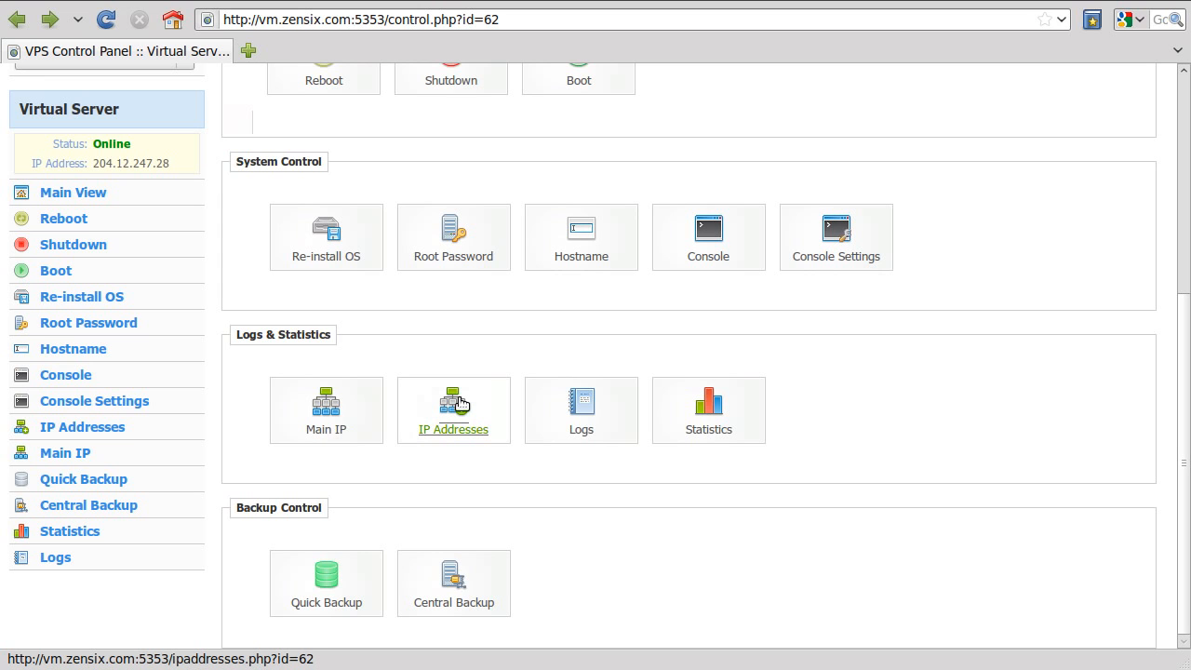
pyautogui.moveTo(573, 402)
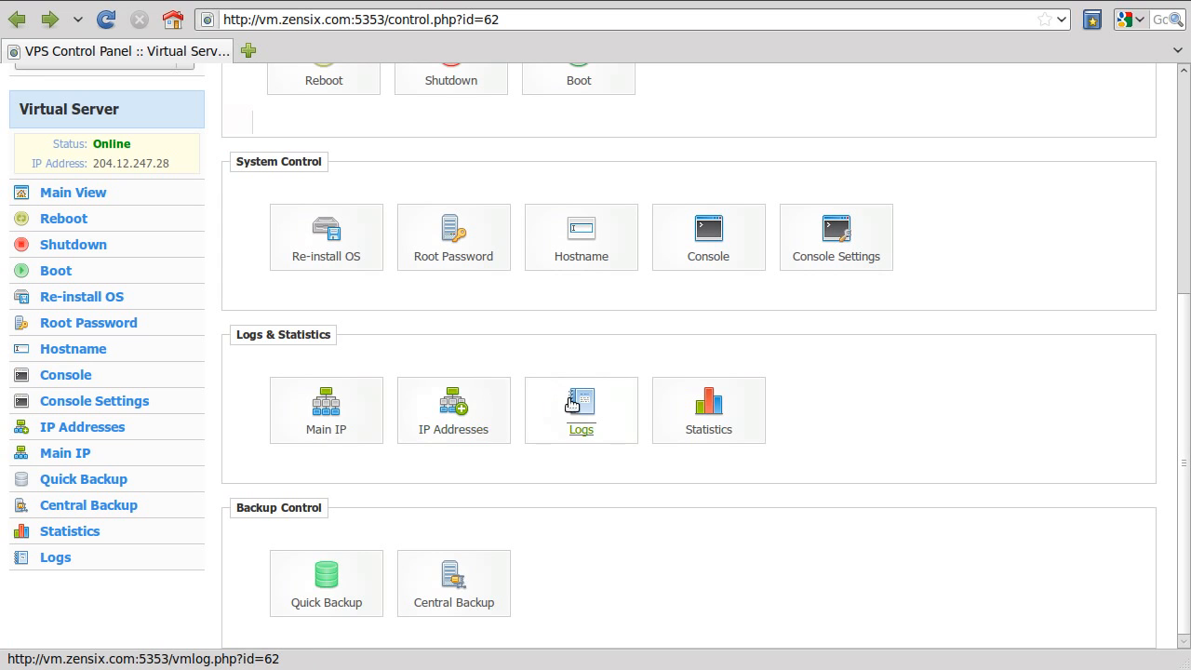
pyautogui.moveTo(574, 404)
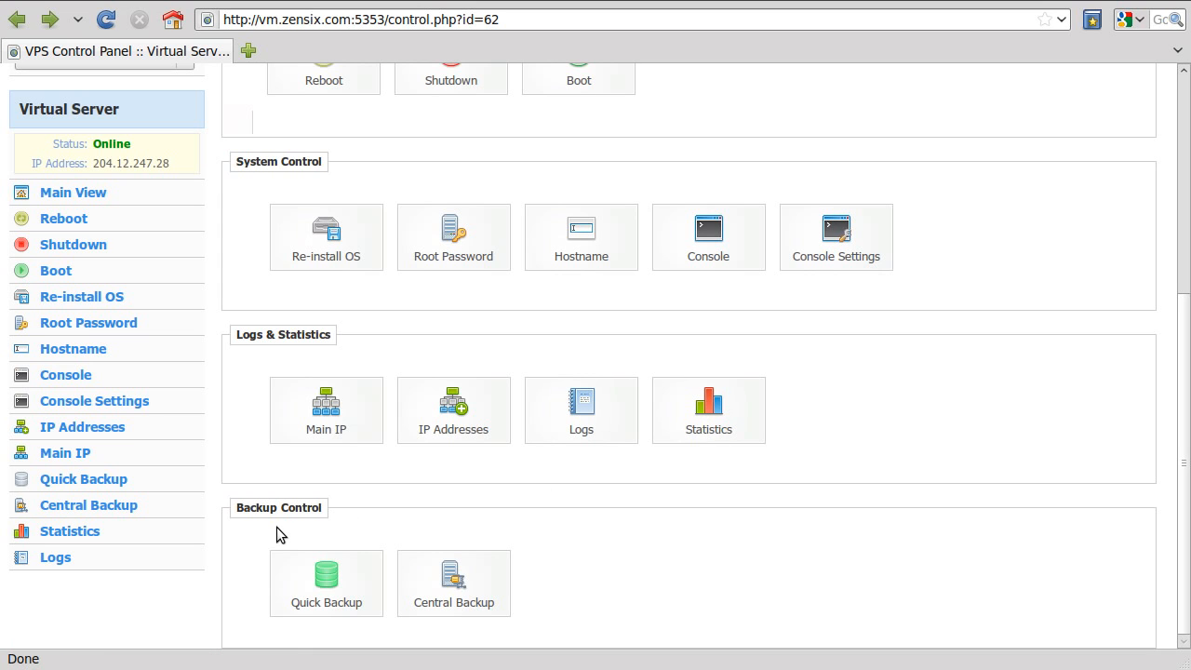
pyautogui.moveTo(415, 519)
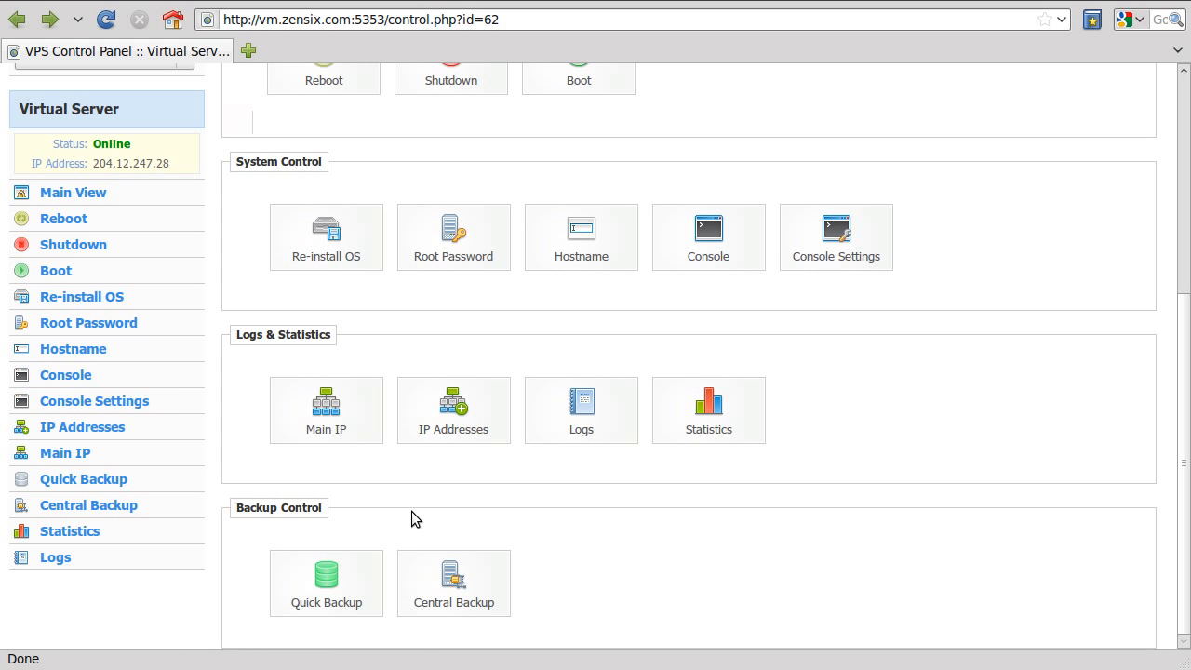
pyautogui.scroll(3)
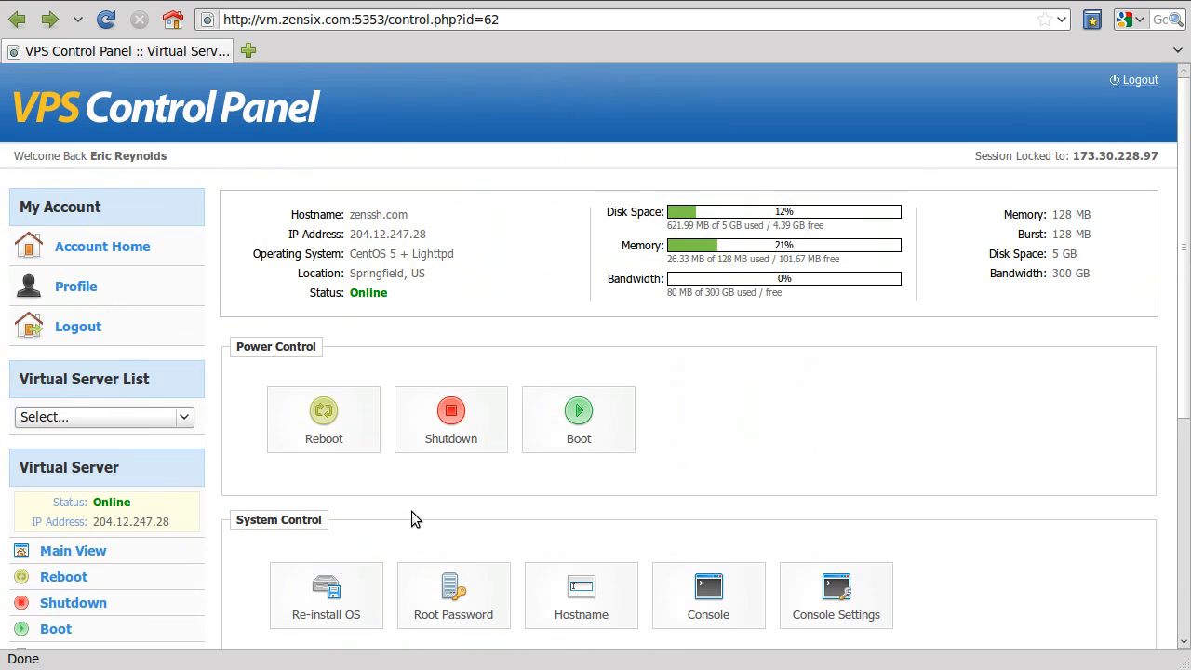